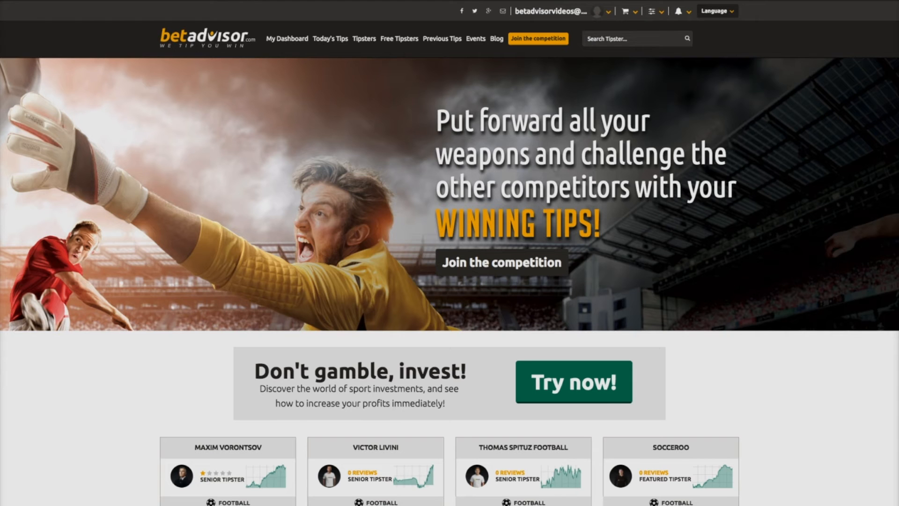
{"action": "mouse_move", "coordinate": [3, 142]}
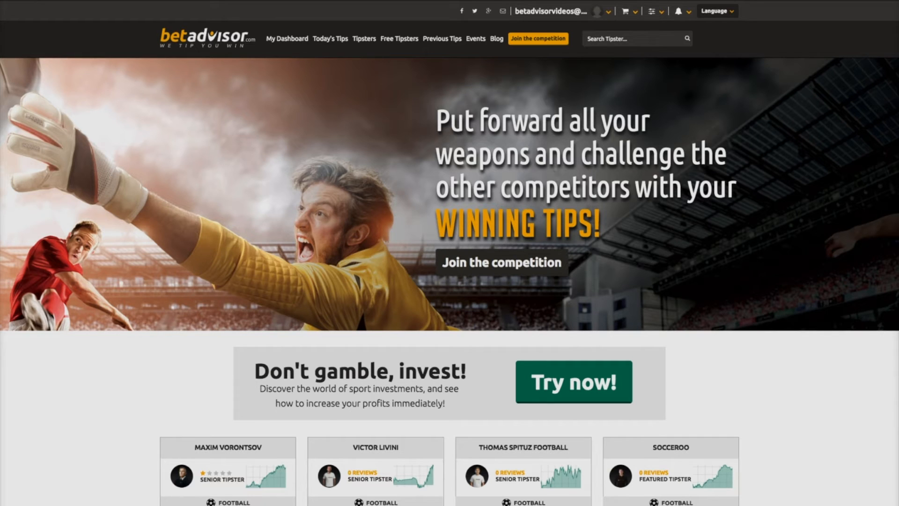
{"action": "mouse_move", "coordinate": [431, 95]}
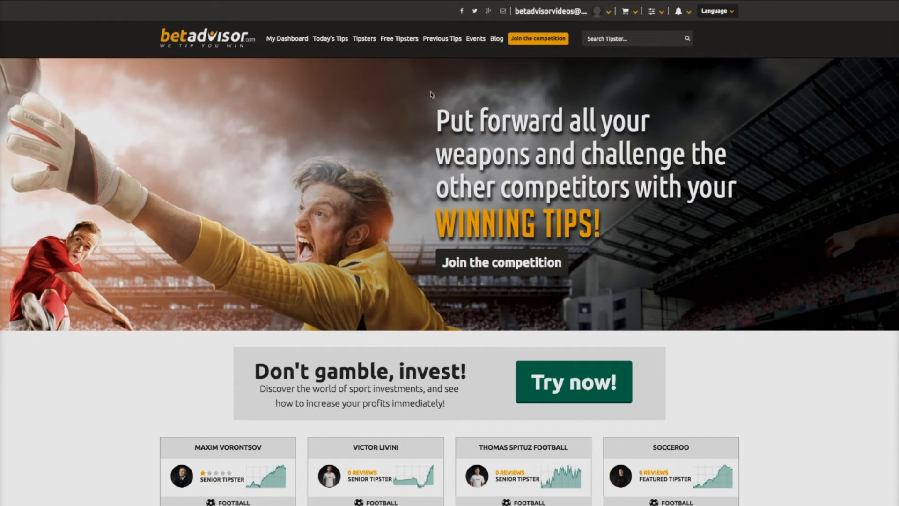
{"action": "mouse_move", "coordinate": [568, 19]}
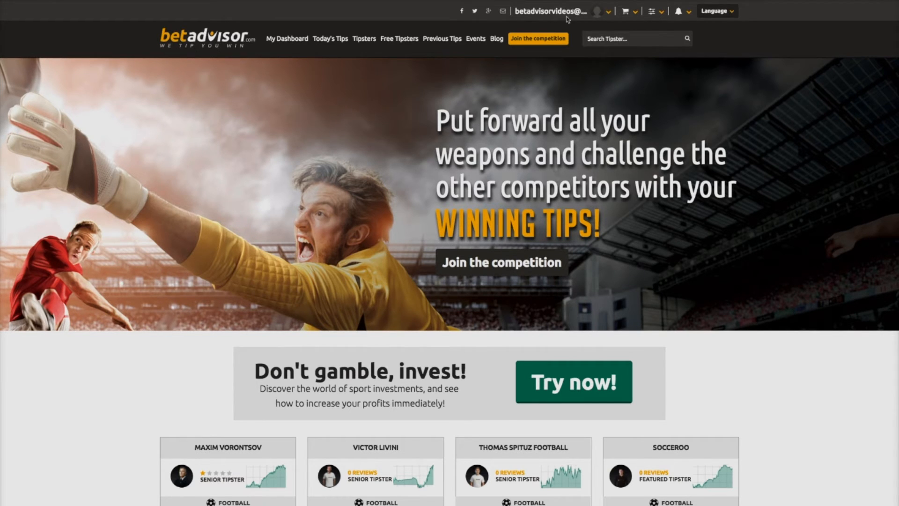
Choose 'Create A Tipster' from the top-right account dropdown.
{"action": "left_click", "coordinate": [583, 10]}
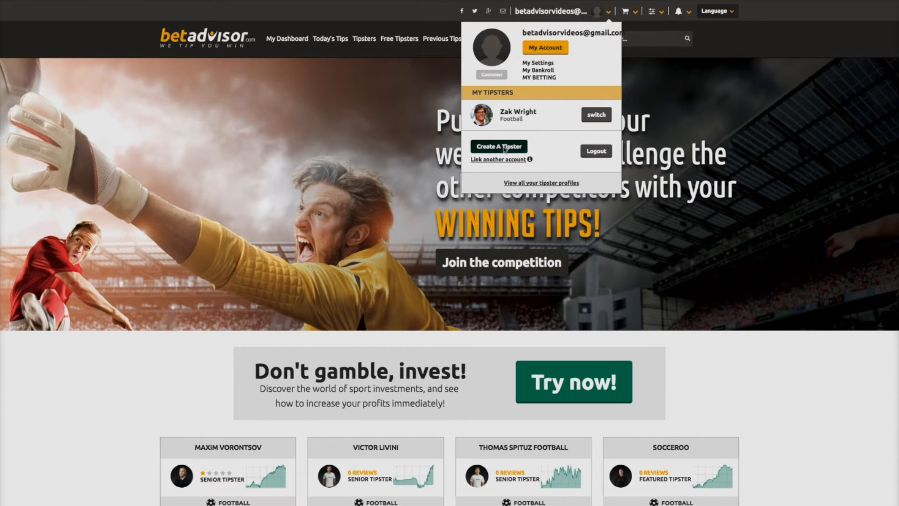
{"action": "left_click", "coordinate": [315, 104]}
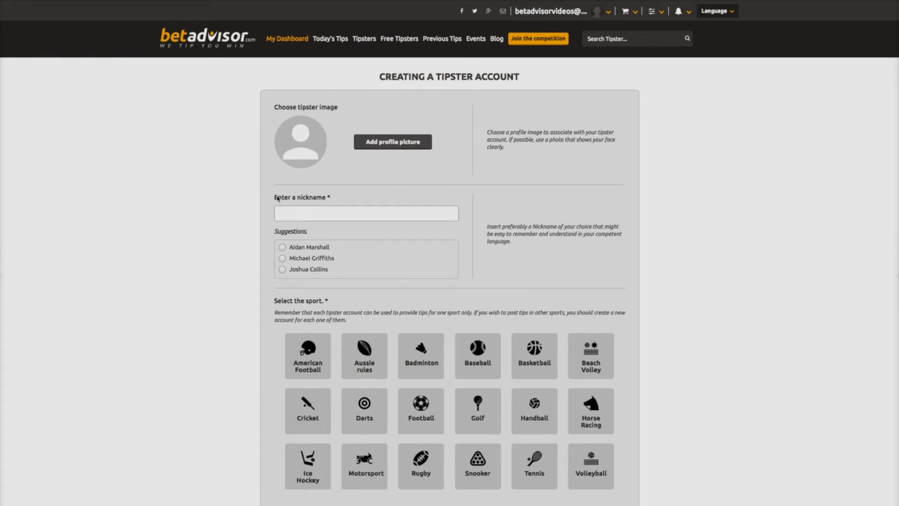
{"action": "mouse_move", "coordinate": [285, 232]}
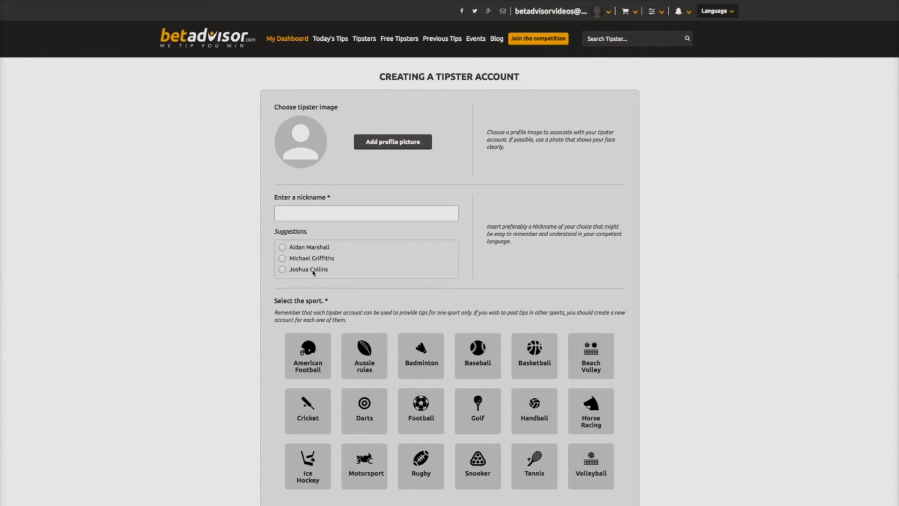
Pick 'Aidan Marshall' from the suggested nicknames, replacing Michael Griffiths.
{"action": "left_click", "coordinate": [282, 258]}
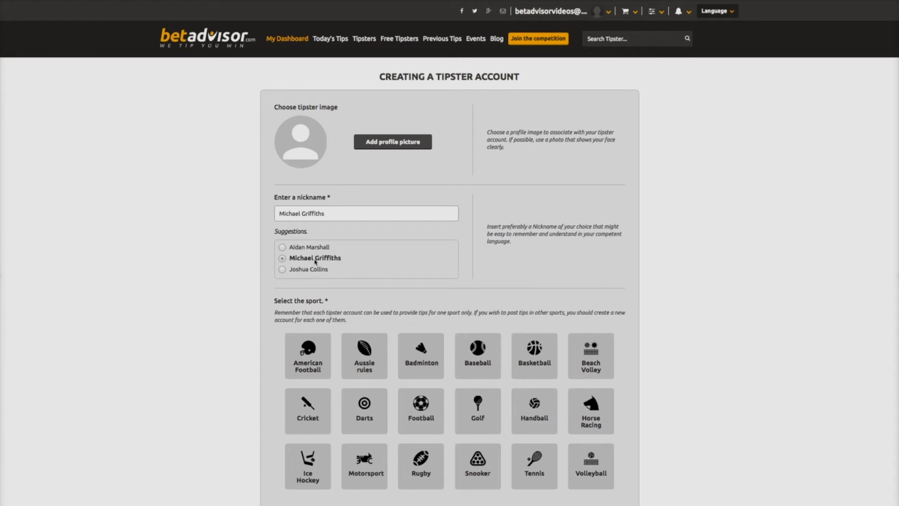
{"action": "left_click", "coordinate": [282, 247]}
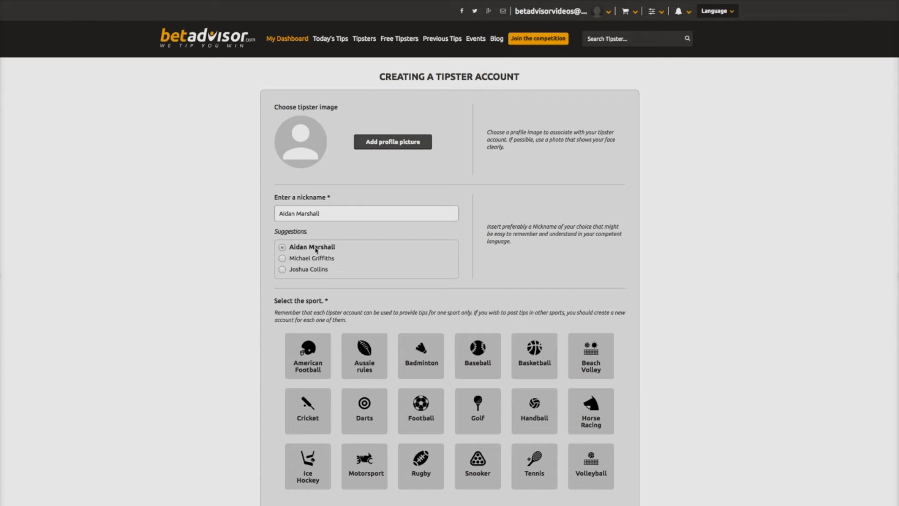
{"action": "mouse_move", "coordinate": [279, 169]}
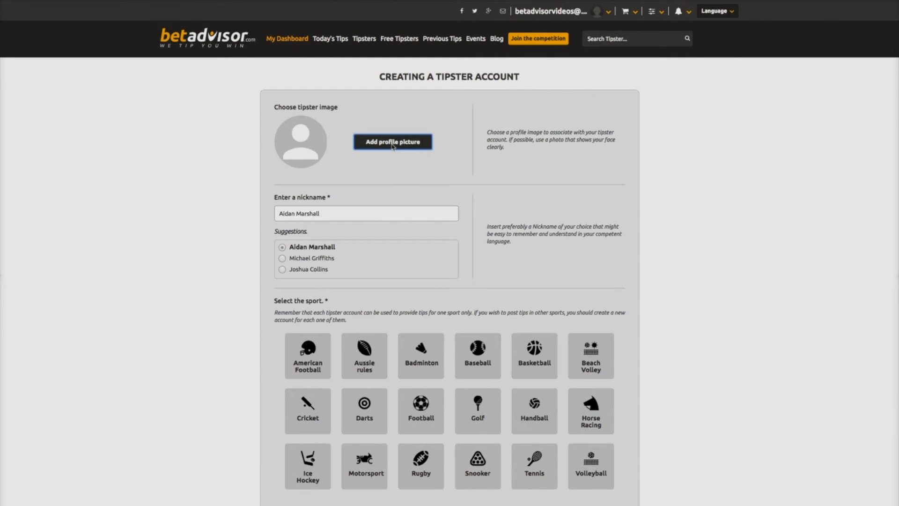
Upload and crop a photo of a smiling man in a red beanie as the profile picture.
{"action": "left_click", "coordinate": [392, 142]}
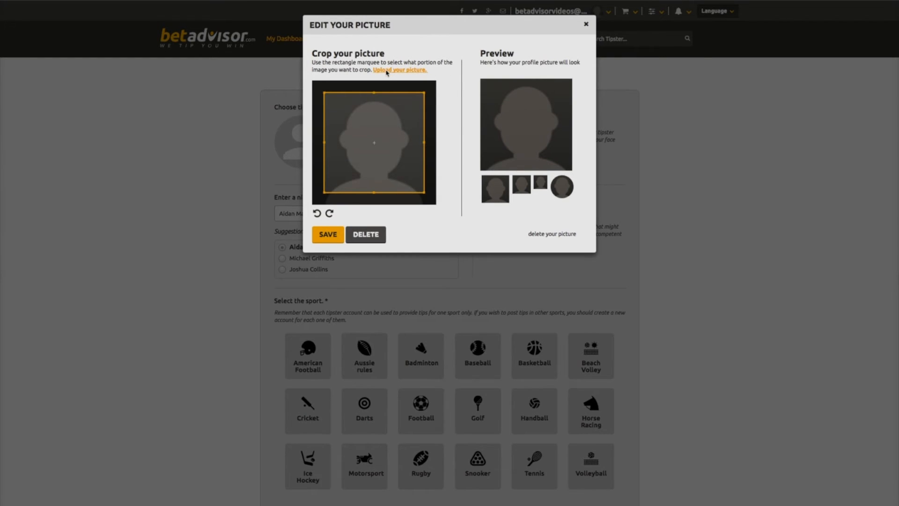
{"action": "left_click", "coordinate": [399, 70]}
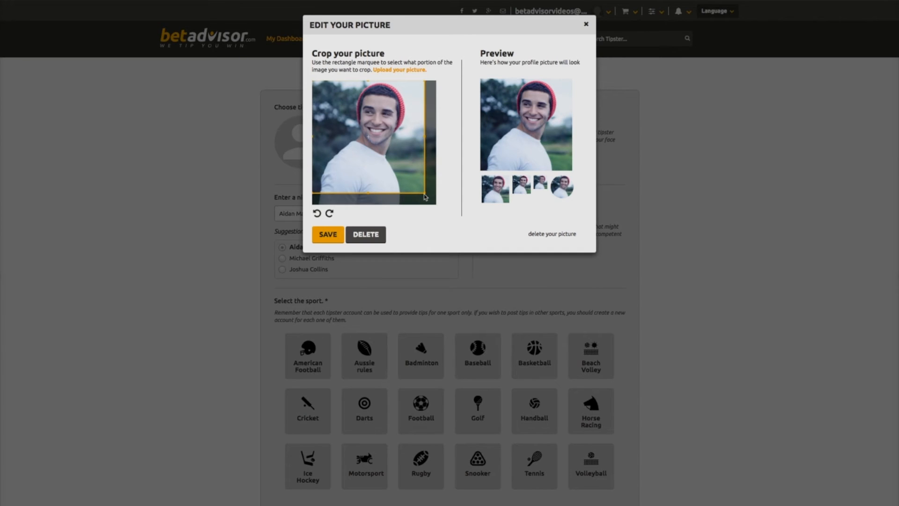
{"action": "left_click", "coordinate": [328, 235]}
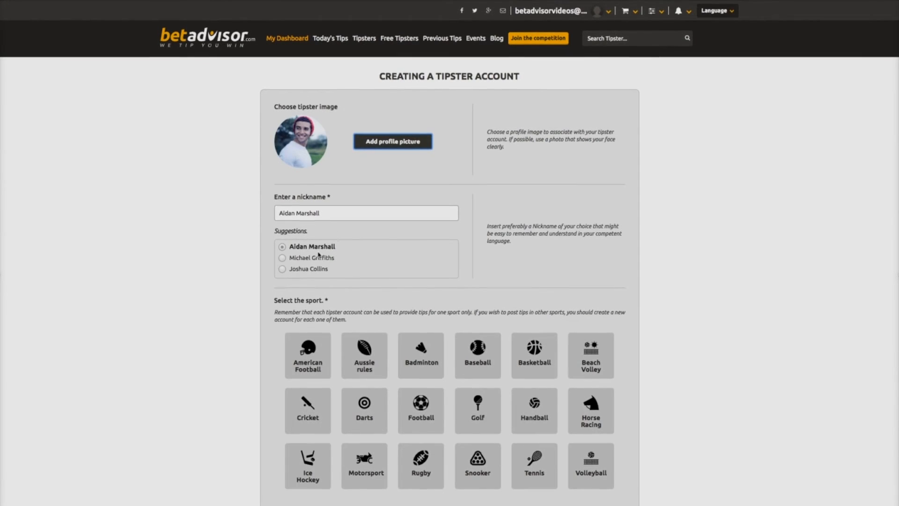
Select Football, accept the terms and conditions, and register the tipster.
{"action": "scroll", "scroll_direction": "down", "scroll_amount": 3}
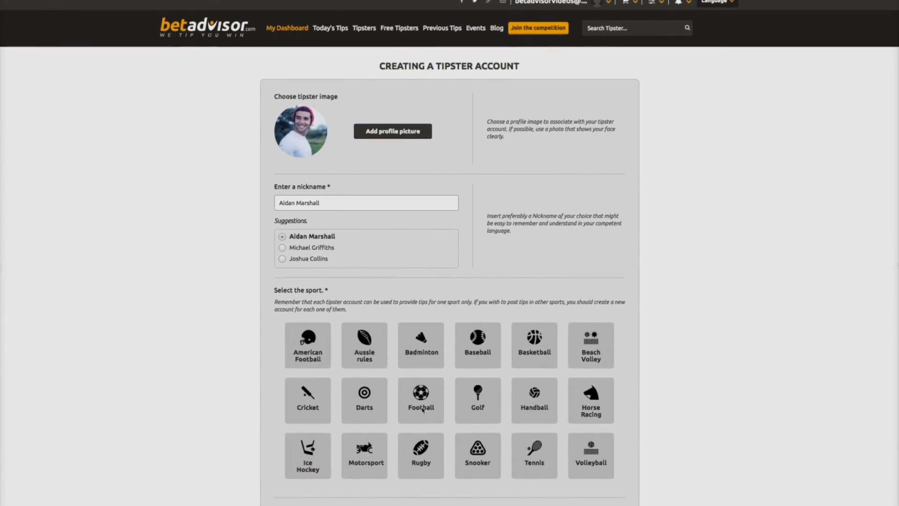
{"action": "left_click", "coordinate": [421, 399]}
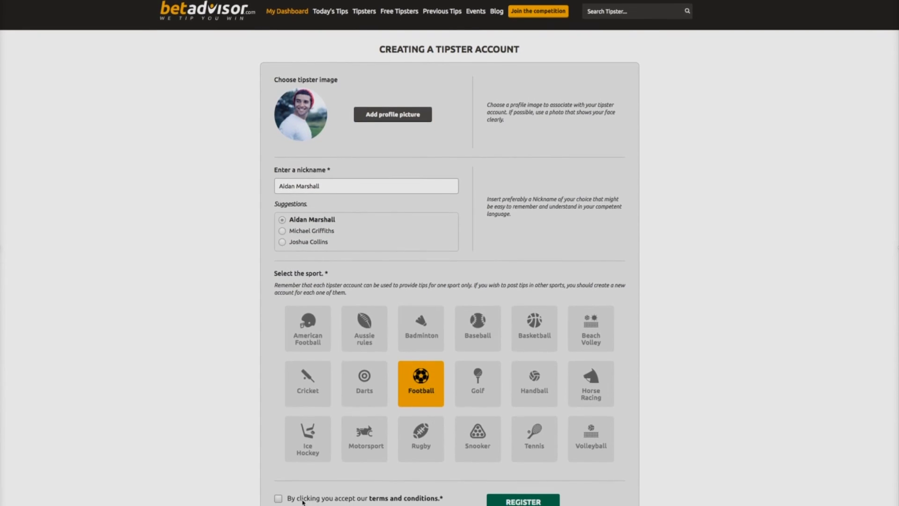
{"action": "left_click", "coordinate": [278, 498]}
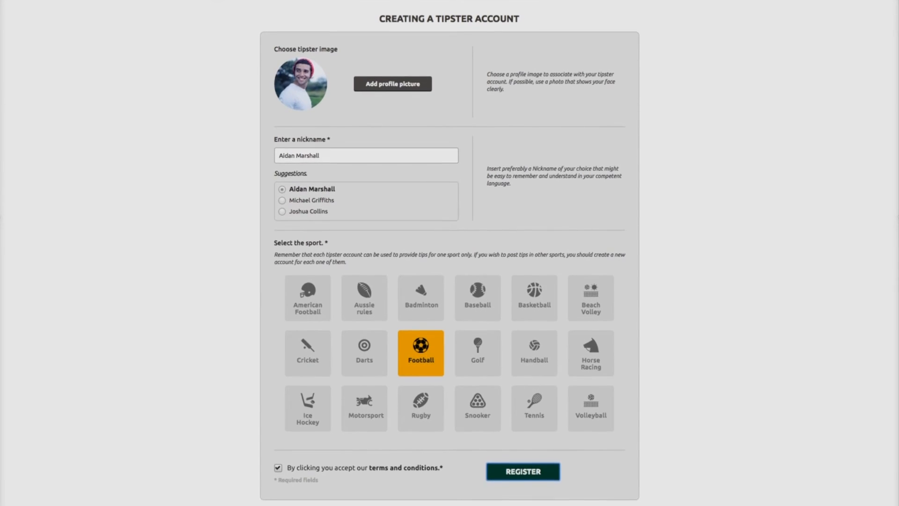
{"action": "left_click", "coordinate": [522, 472]}
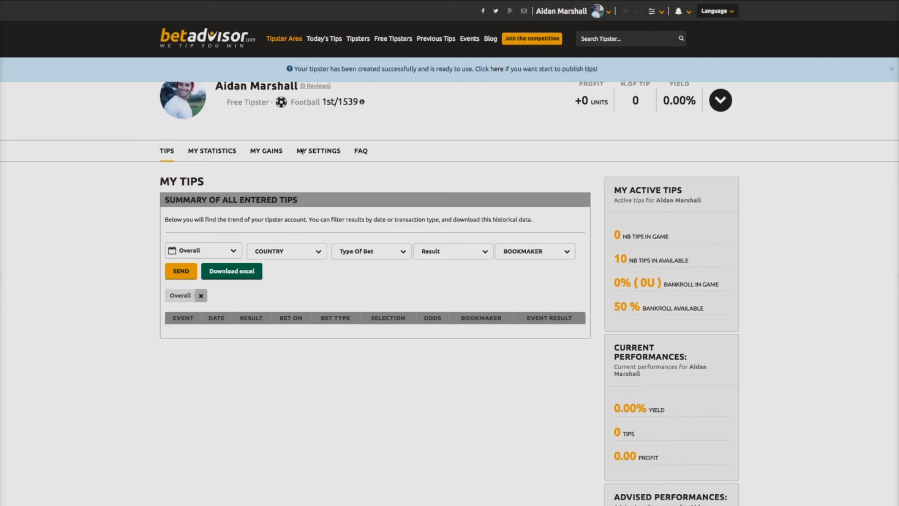
{"action": "mouse_move", "coordinate": [660, 164]}
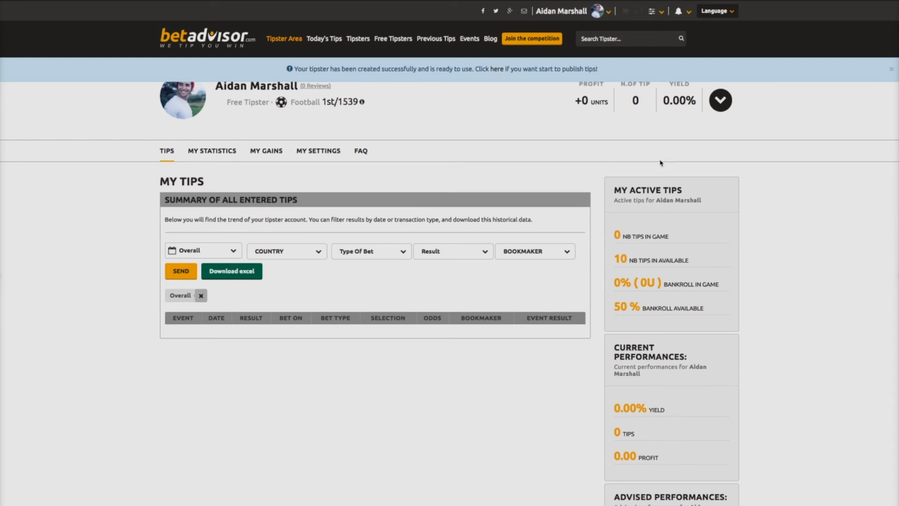
{"action": "mouse_move", "coordinate": [164, 241]}
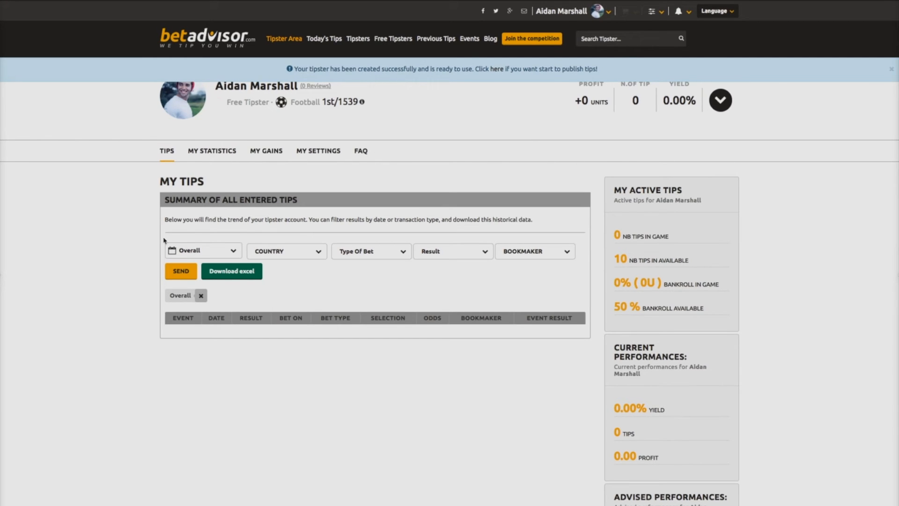
{"action": "mouse_move", "coordinate": [523, 450]}
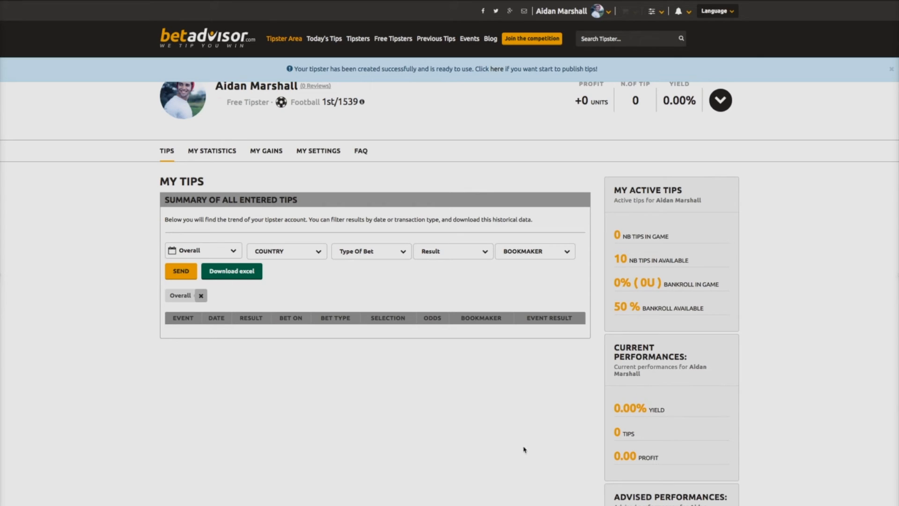
{"action": "scroll", "scroll_direction": "down", "scroll_amount": 3}
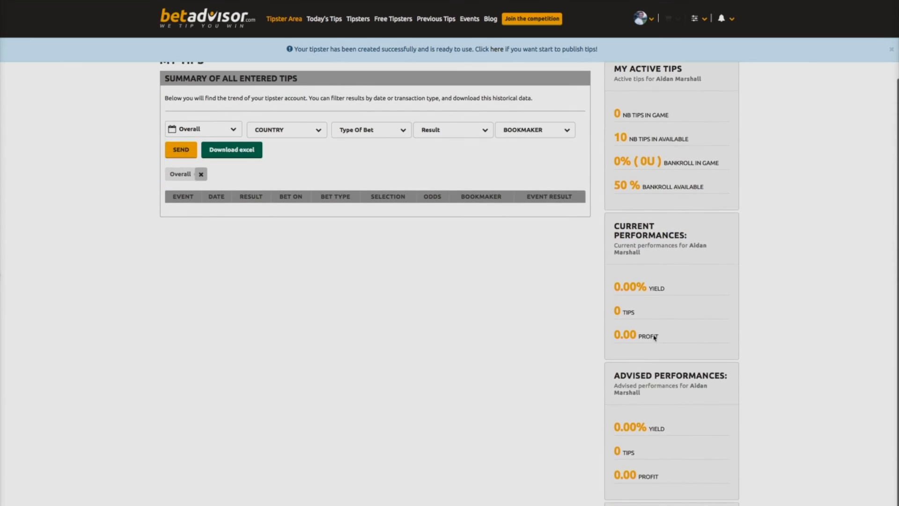
{"action": "scroll", "scroll_direction": "down", "scroll_amount": 3}
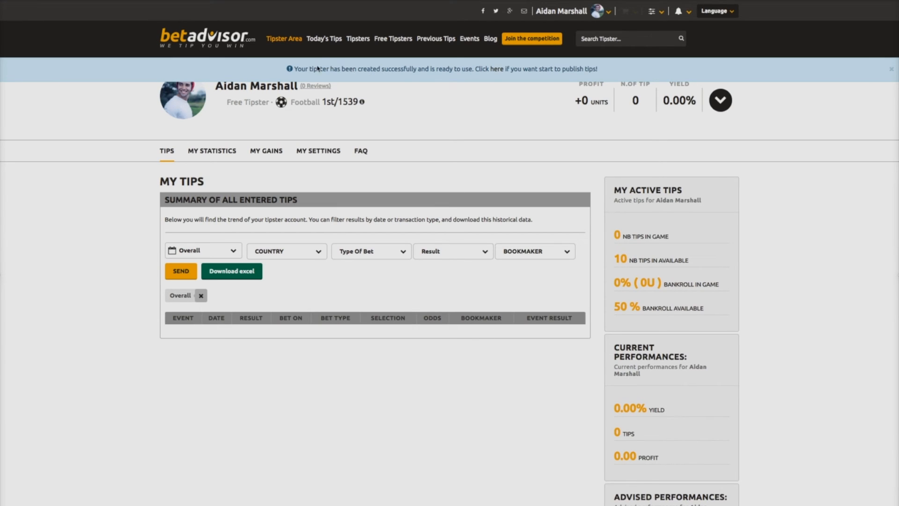
{"action": "left_click_drag", "start_coordinate": [291, 69], "coordinate": [436, 69]}
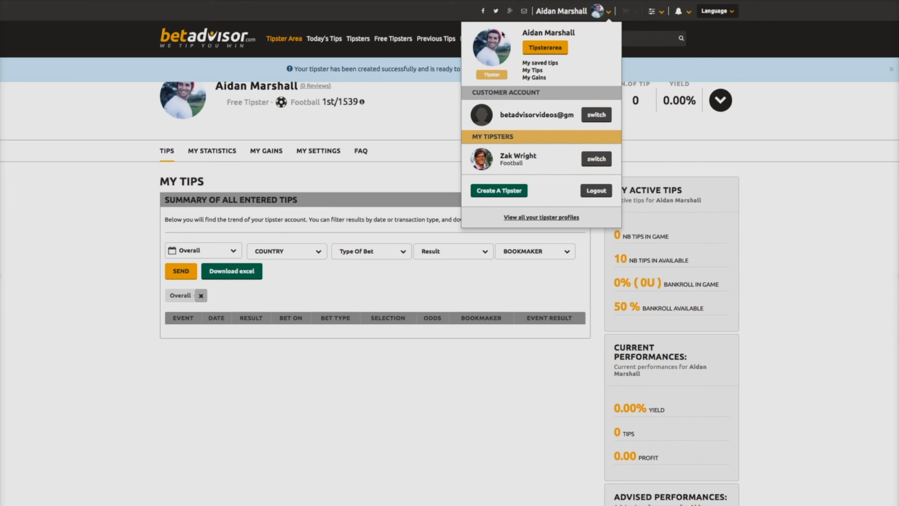
{"action": "mouse_move", "coordinate": [532, 90]}
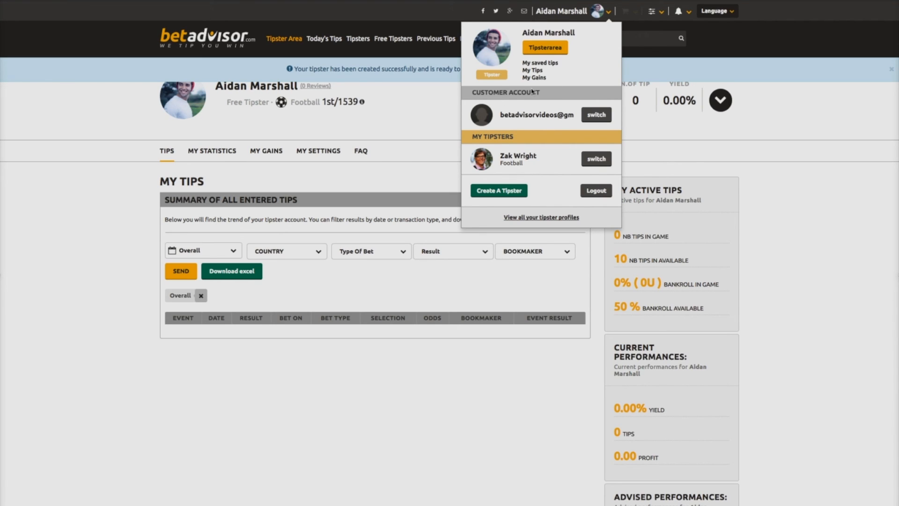
{"action": "mouse_move", "coordinate": [503, 124]}
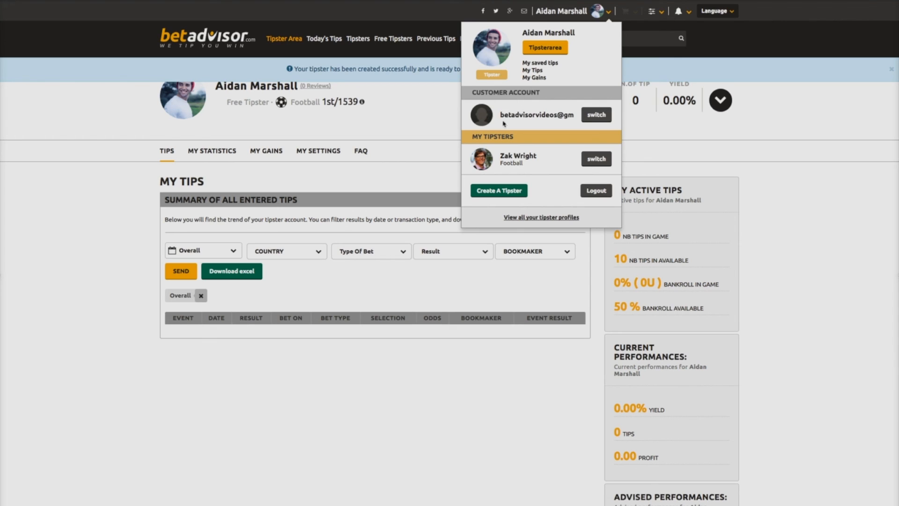
{"action": "mouse_move", "coordinate": [557, 169]}
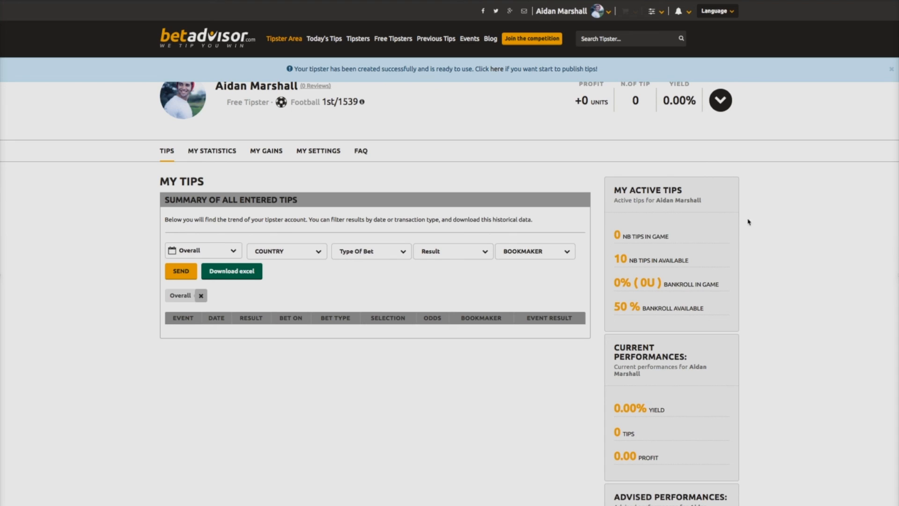
{"action": "mouse_move", "coordinate": [775, 326]}
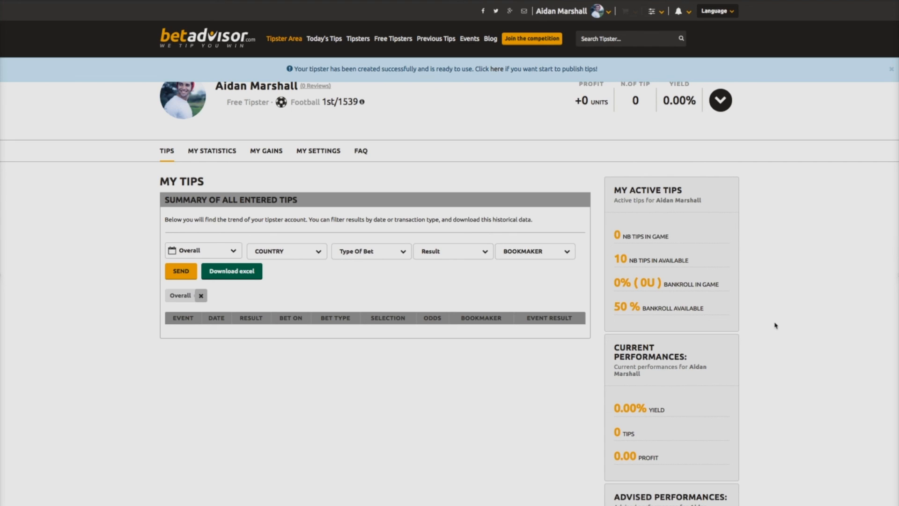